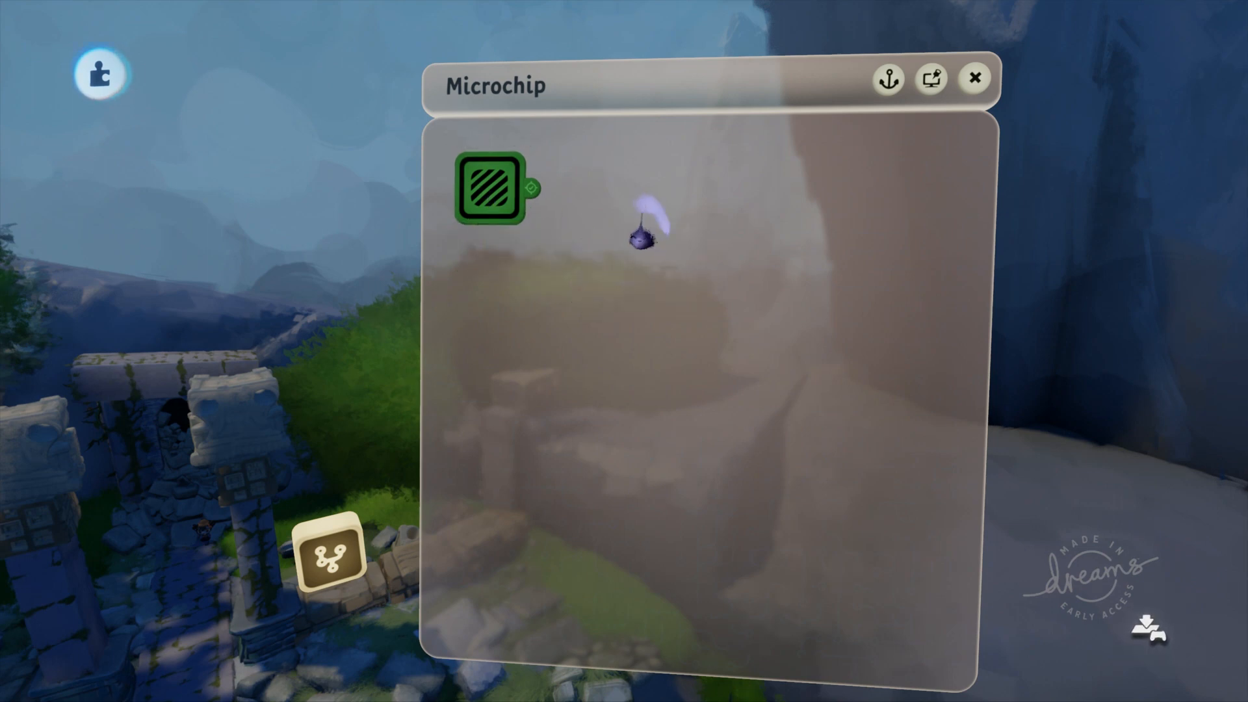
- Tweak the Trigger Zone gadget in the Microchip to show its Important Properties page
click(491, 189)
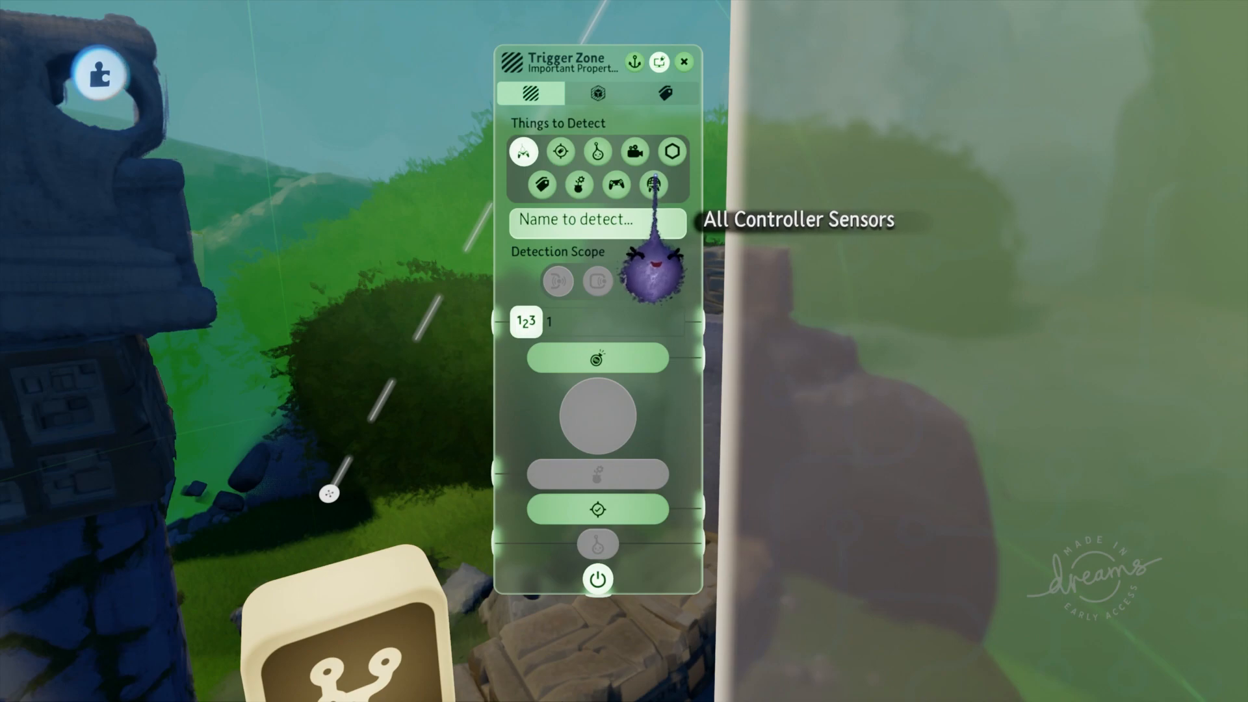
- Detect All Controller Sensors and size the cube zone to about 15 m on X, Y, Z
click(597, 93)
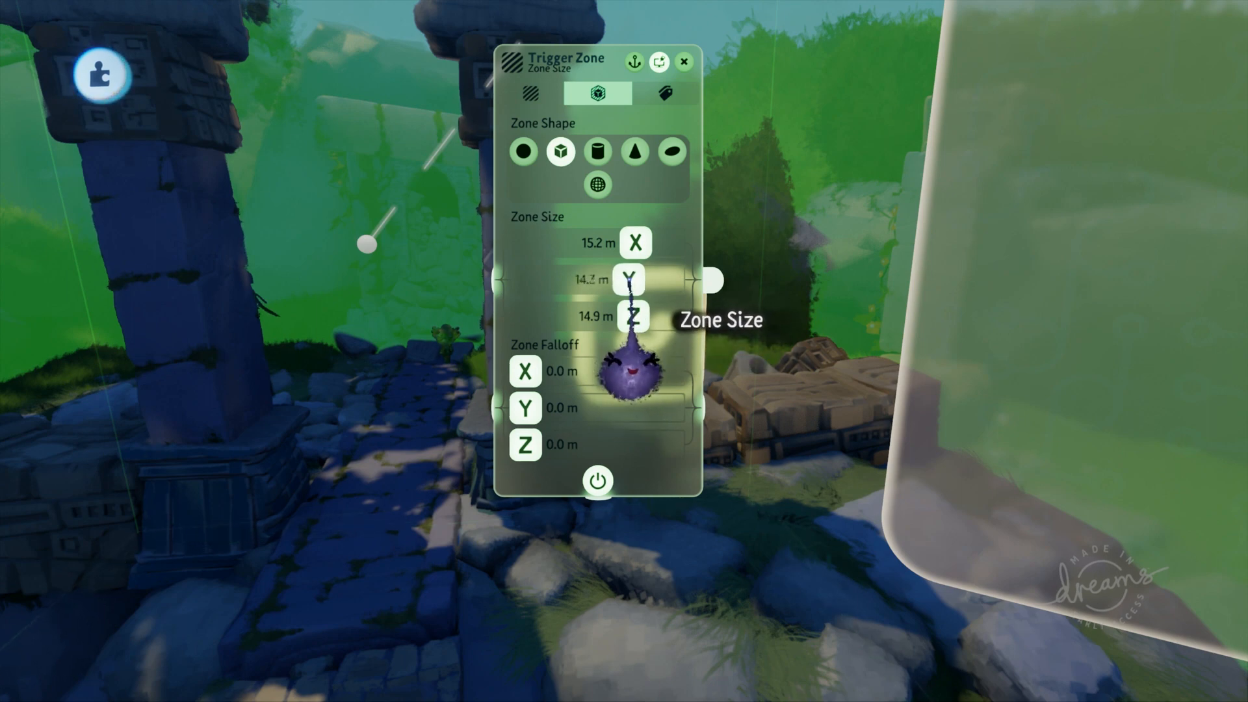
click(683, 61)
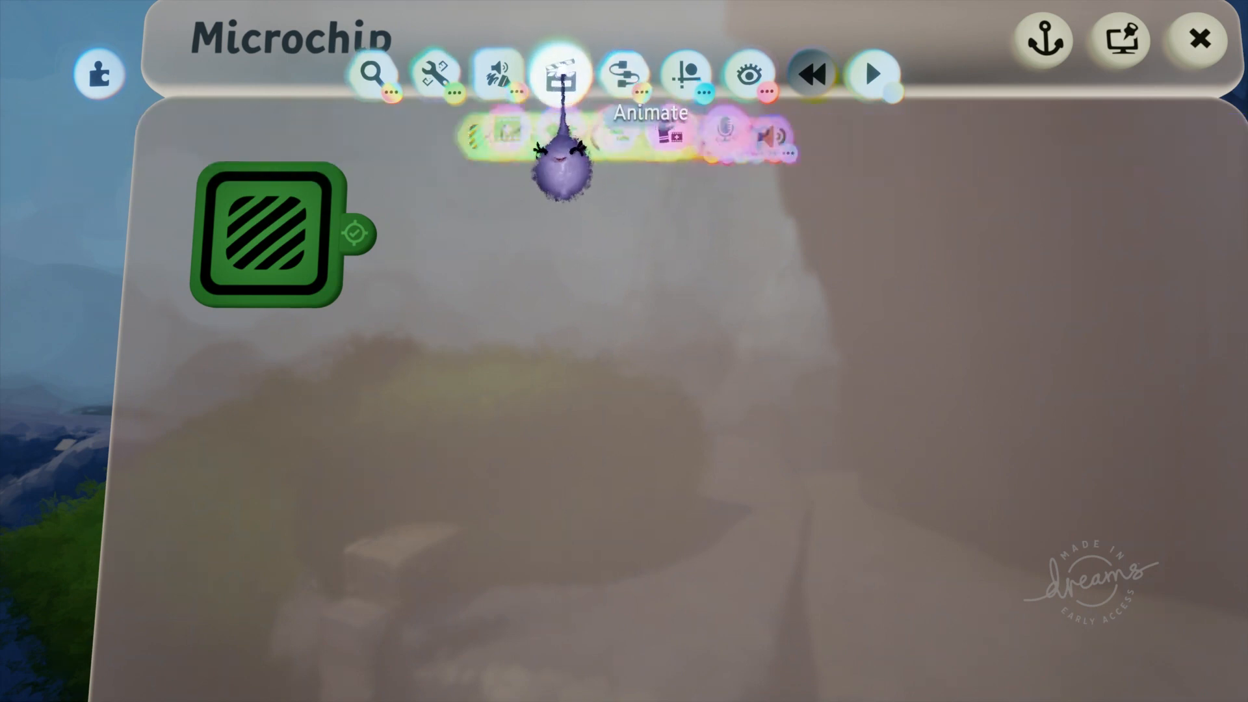
- Place a Timeline from Gadgets > Animate beside the trigger zone and open it
click(561, 74)
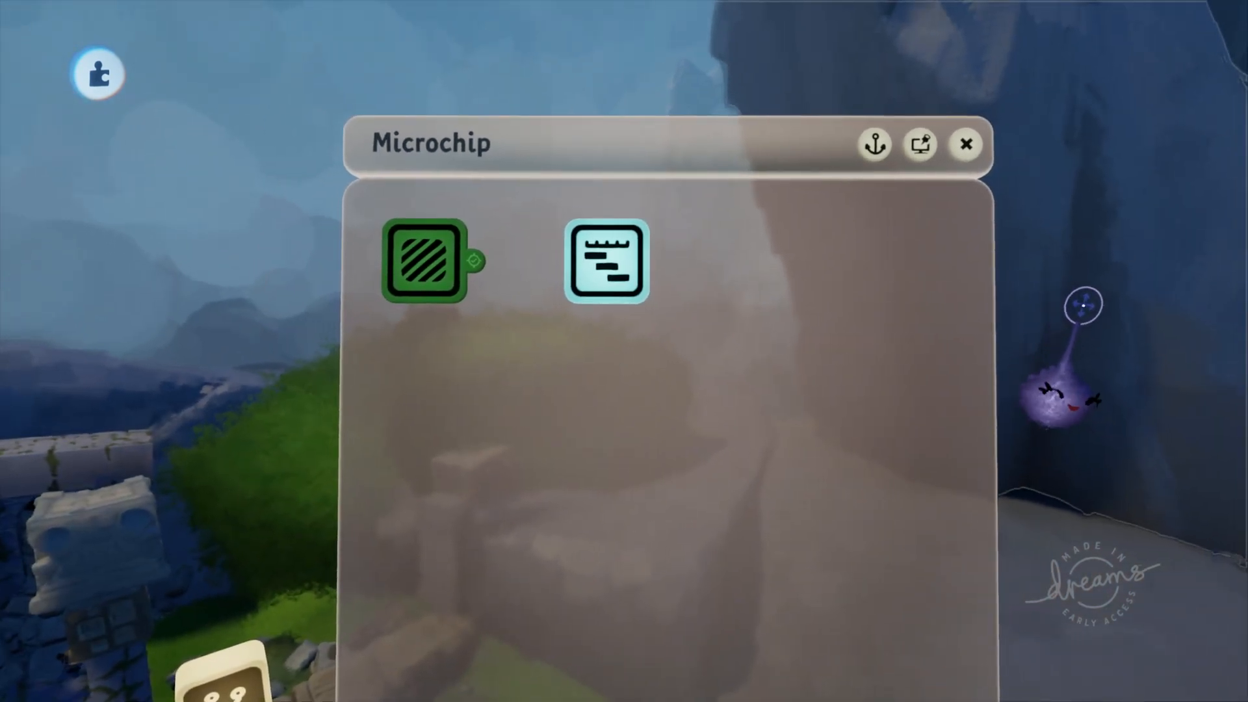
click(606, 261)
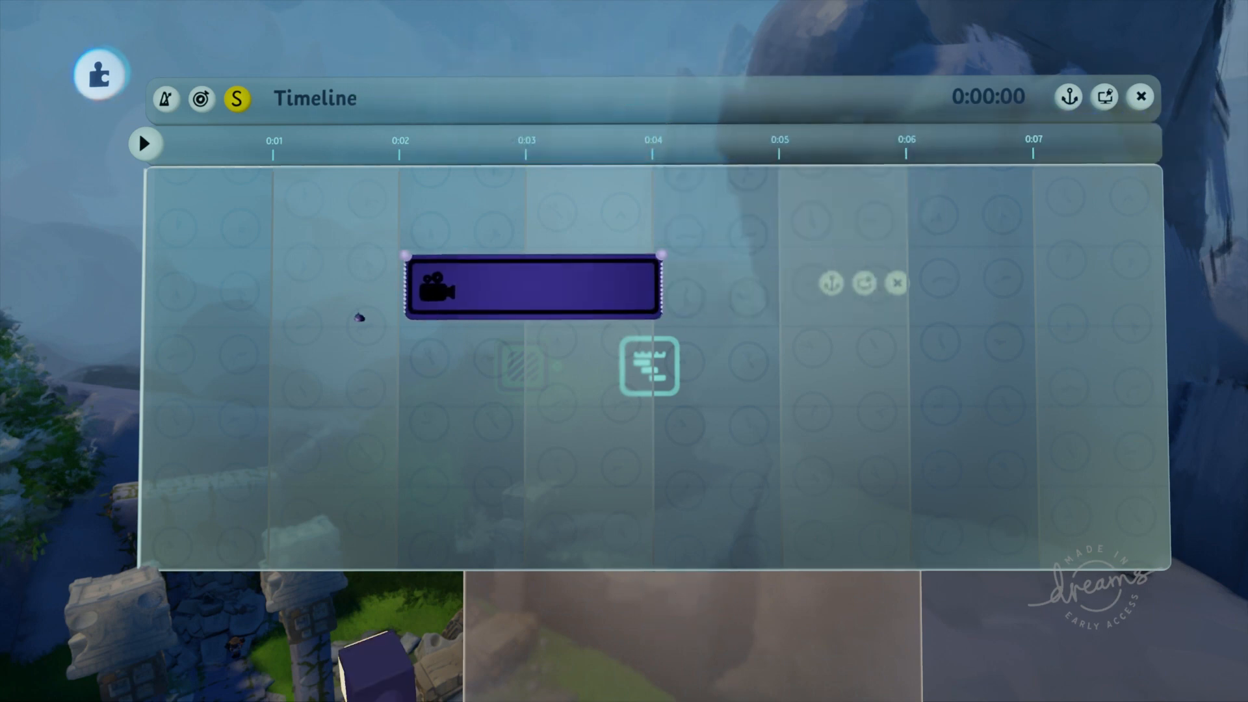
- Move the first camera clip to 0:00, stretch it to 0:03, and place the next camera after it
drag(533, 287, 270, 207)
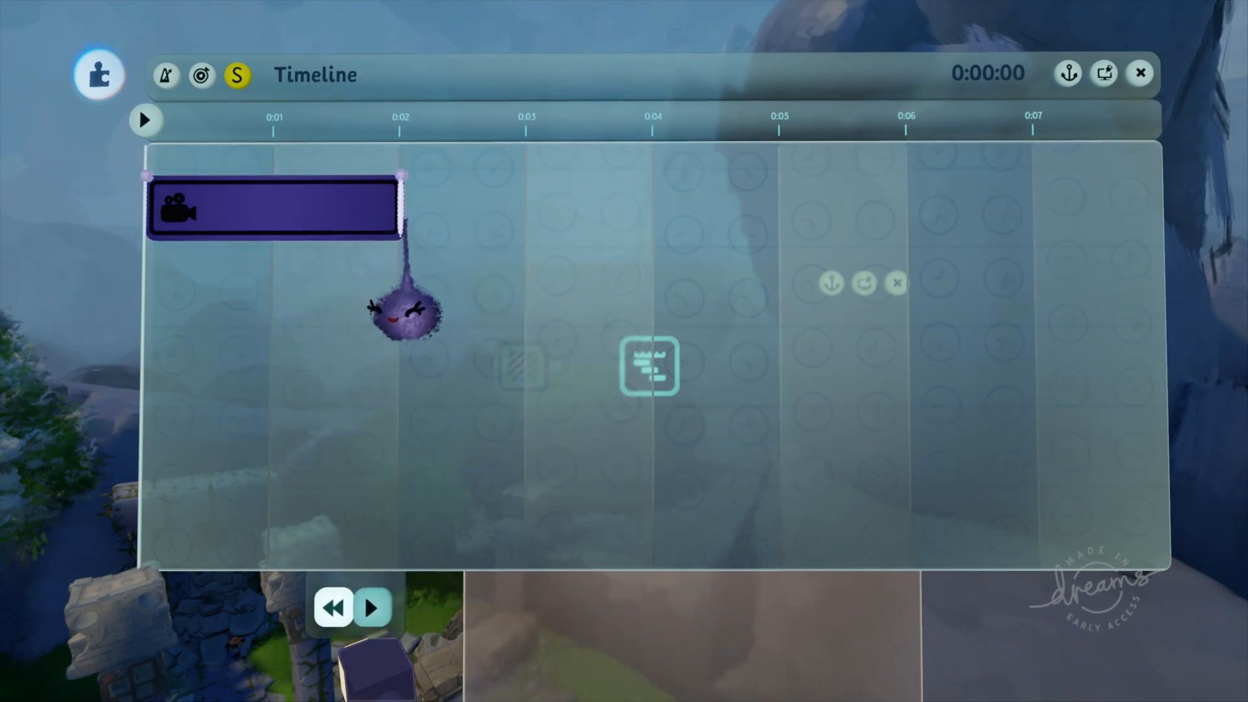
drag(402, 205, 514, 205)
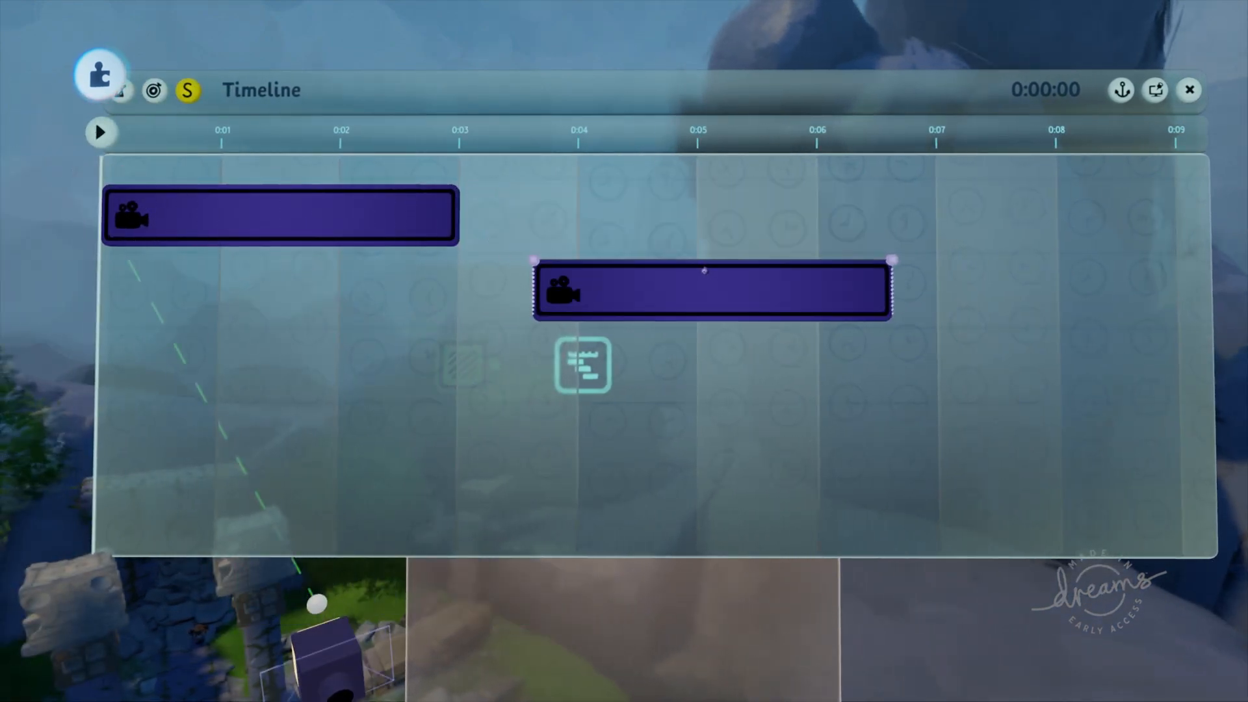
drag(710, 291, 634, 215)
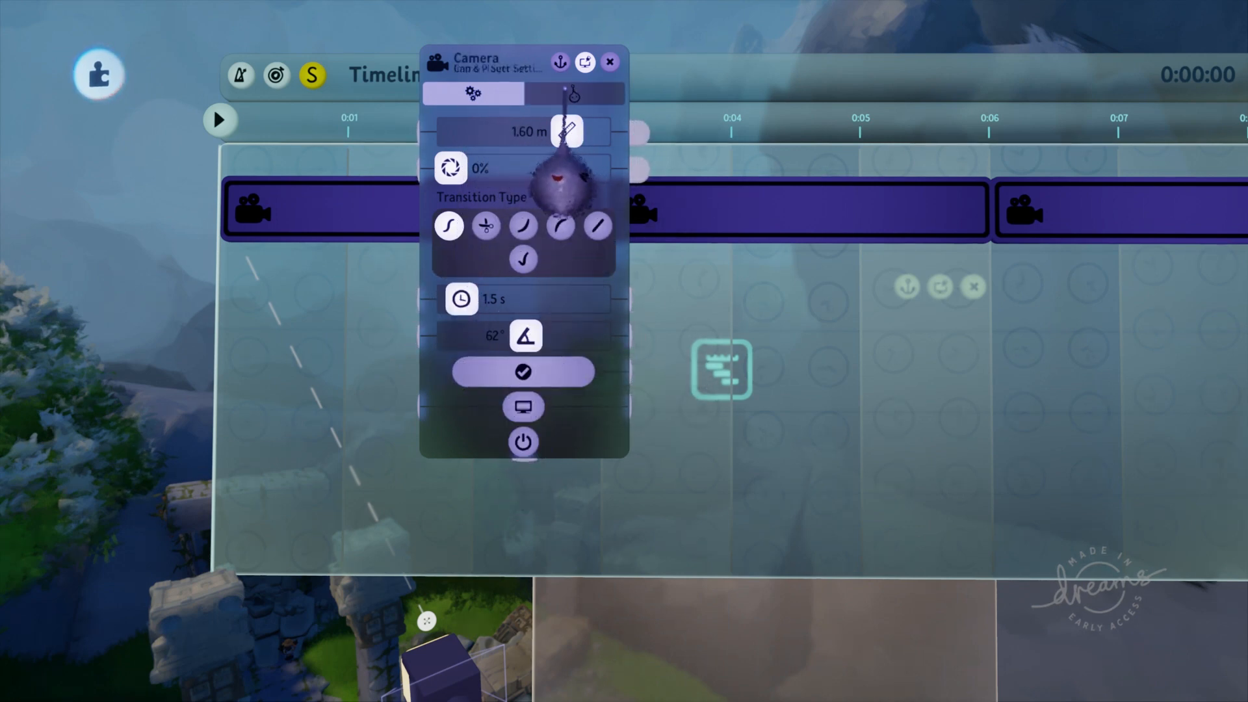
- Give the camera a 1.5-second transition and turn on Disable Controller Sensor Input
click(573, 93)
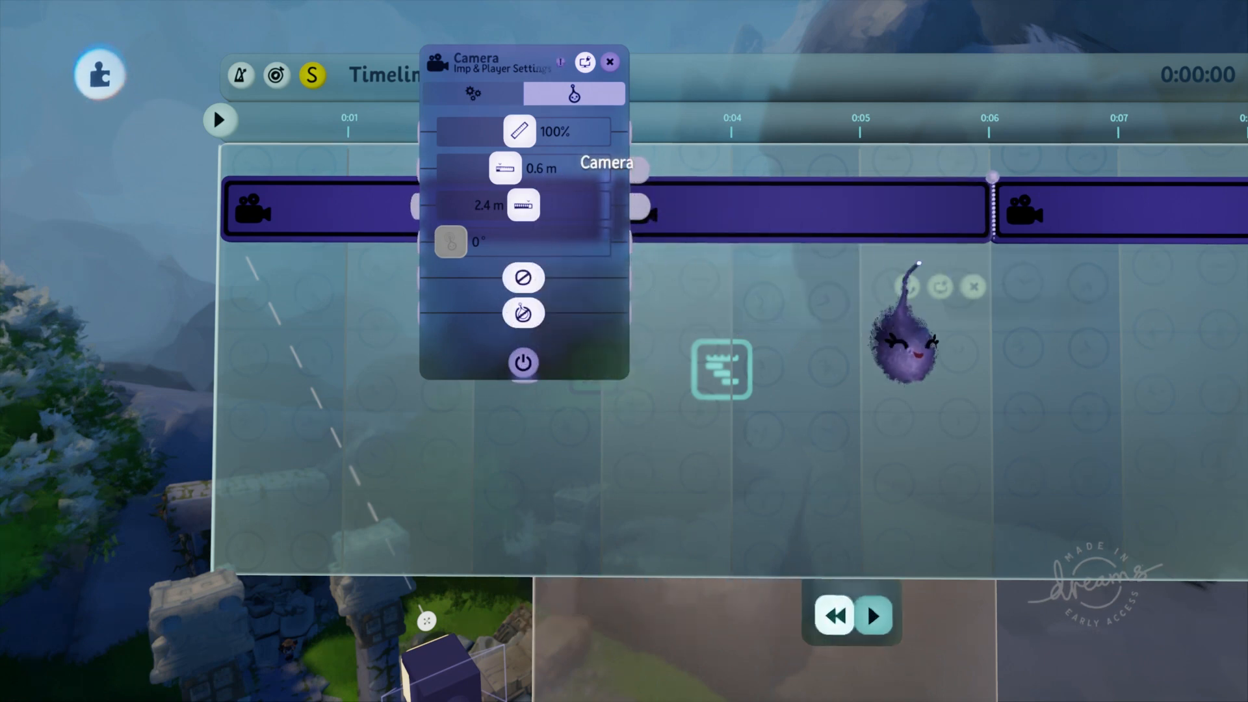
click(610, 62)
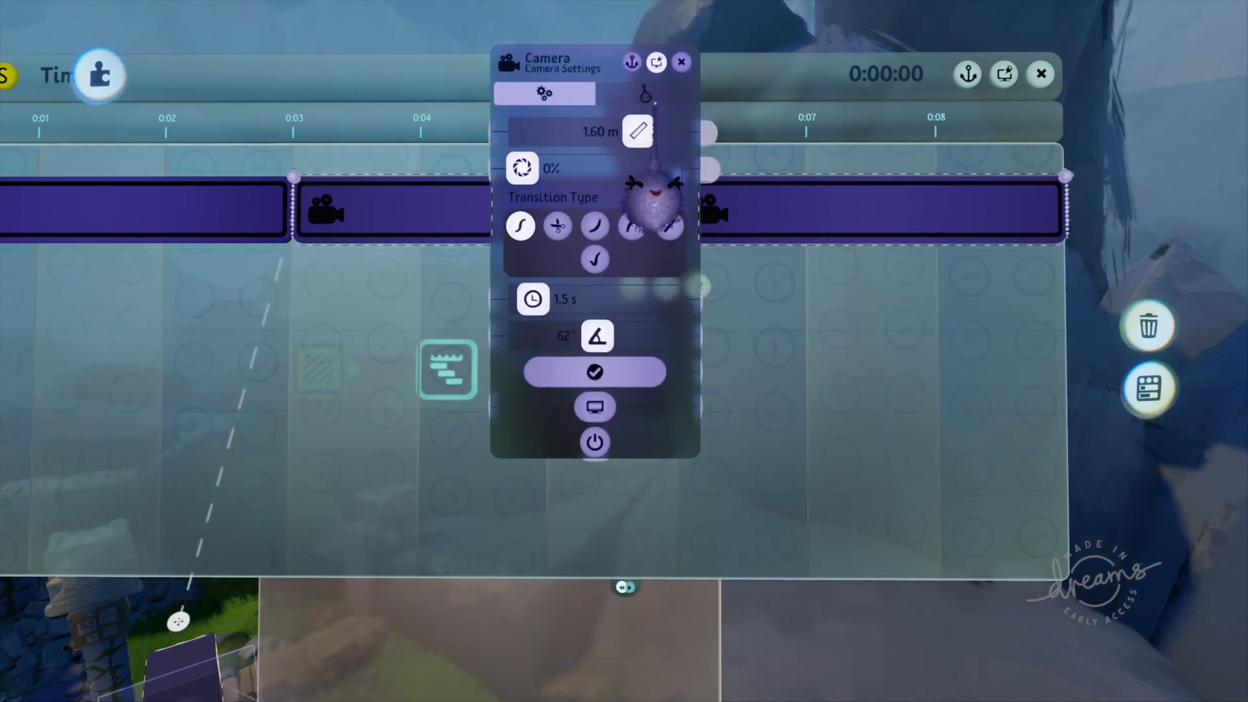
click(645, 93)
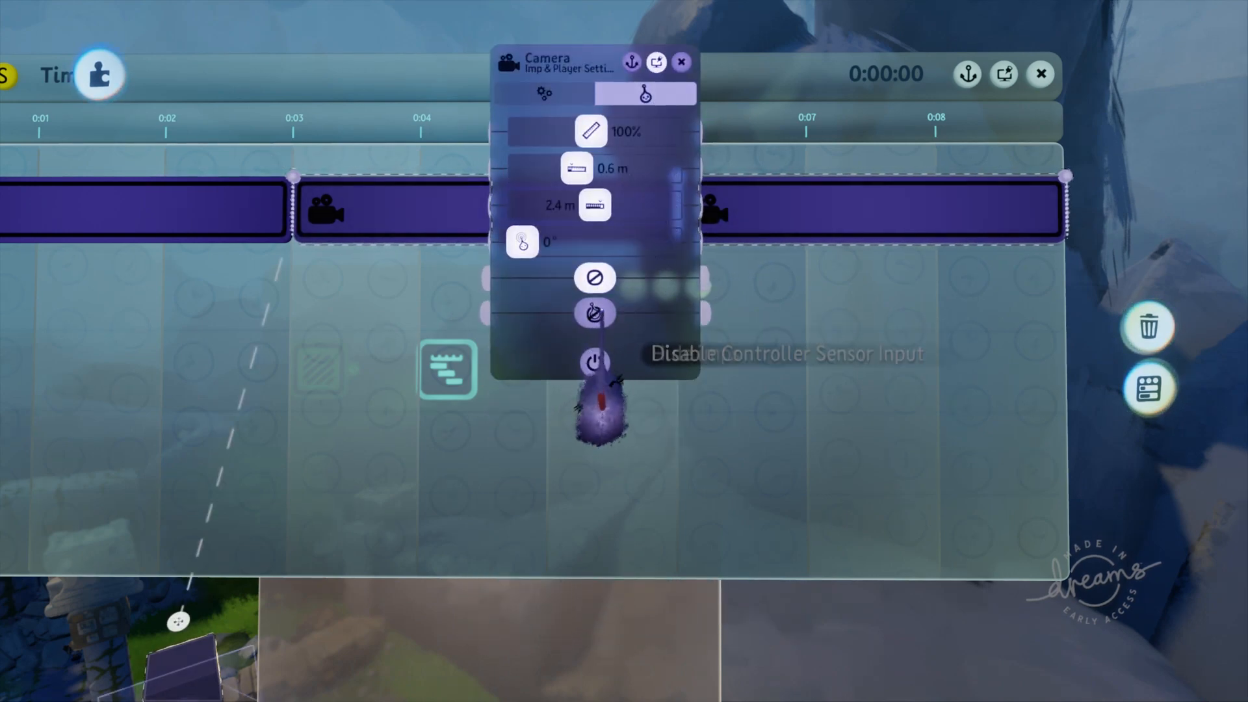
click(681, 61)
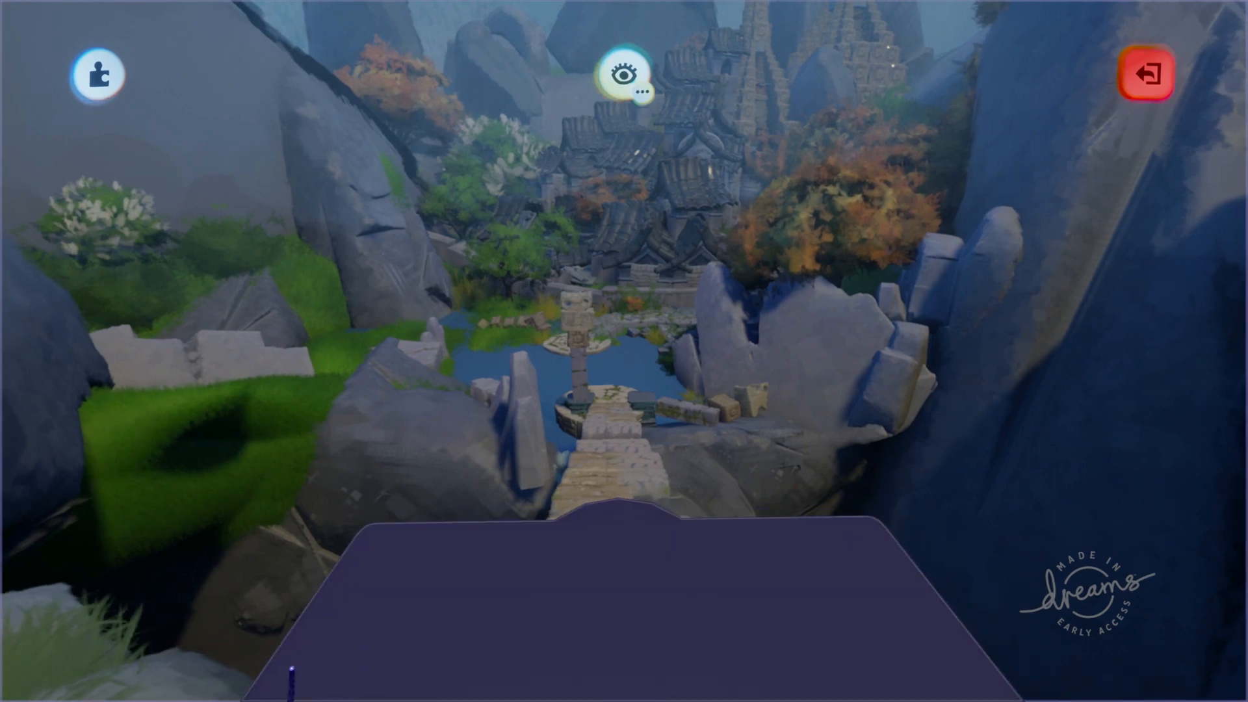
mouse_move(624, 351)
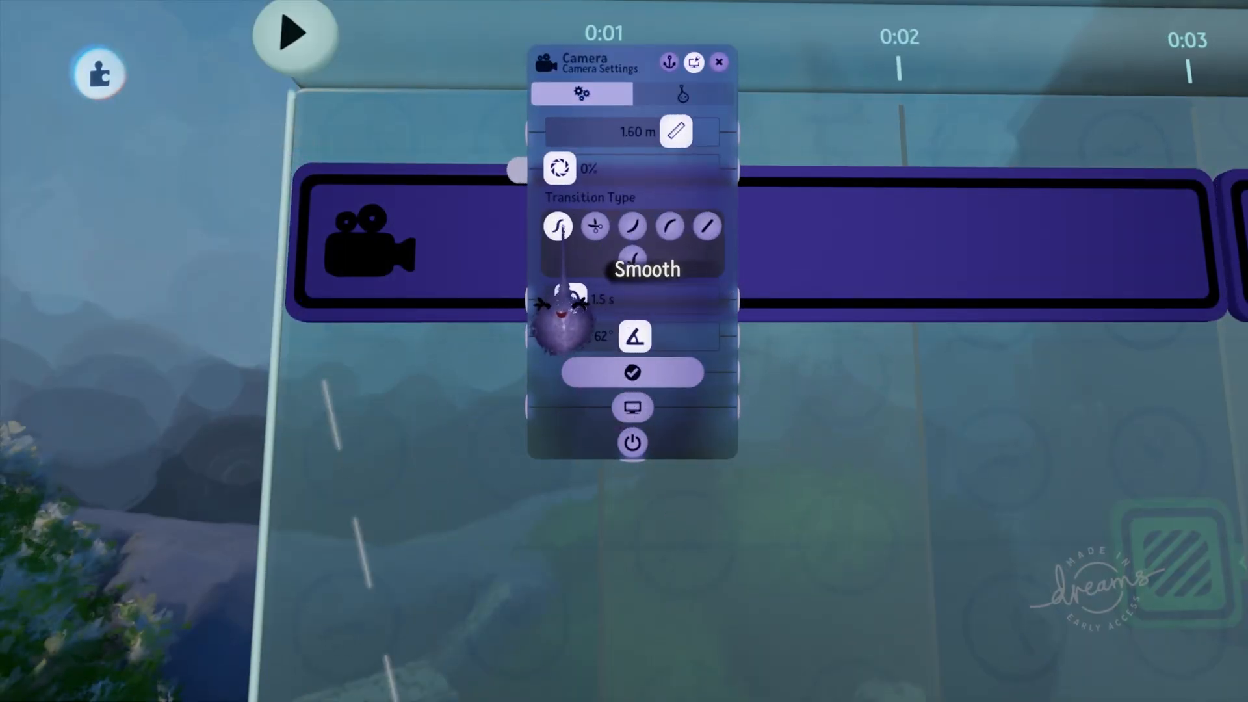
mouse_move(669, 226)
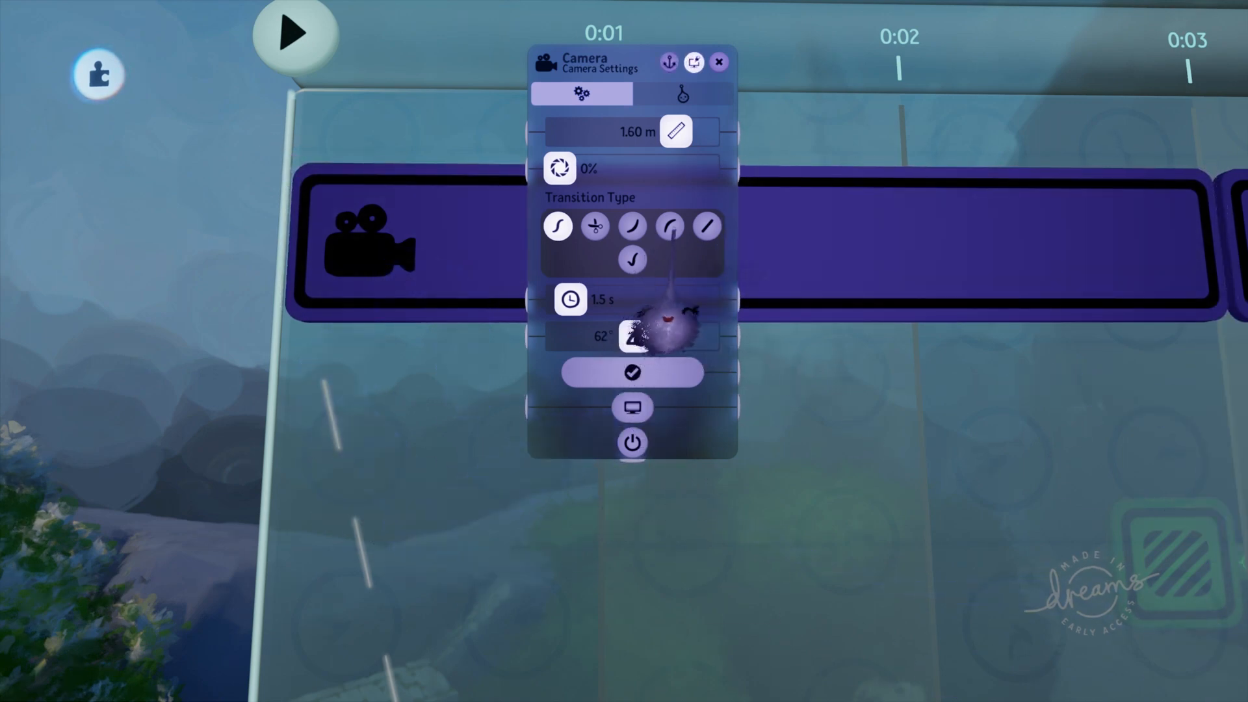
- Choose the Smooth transition type for the first camera, then open the second camera clip's settings
click(671, 226)
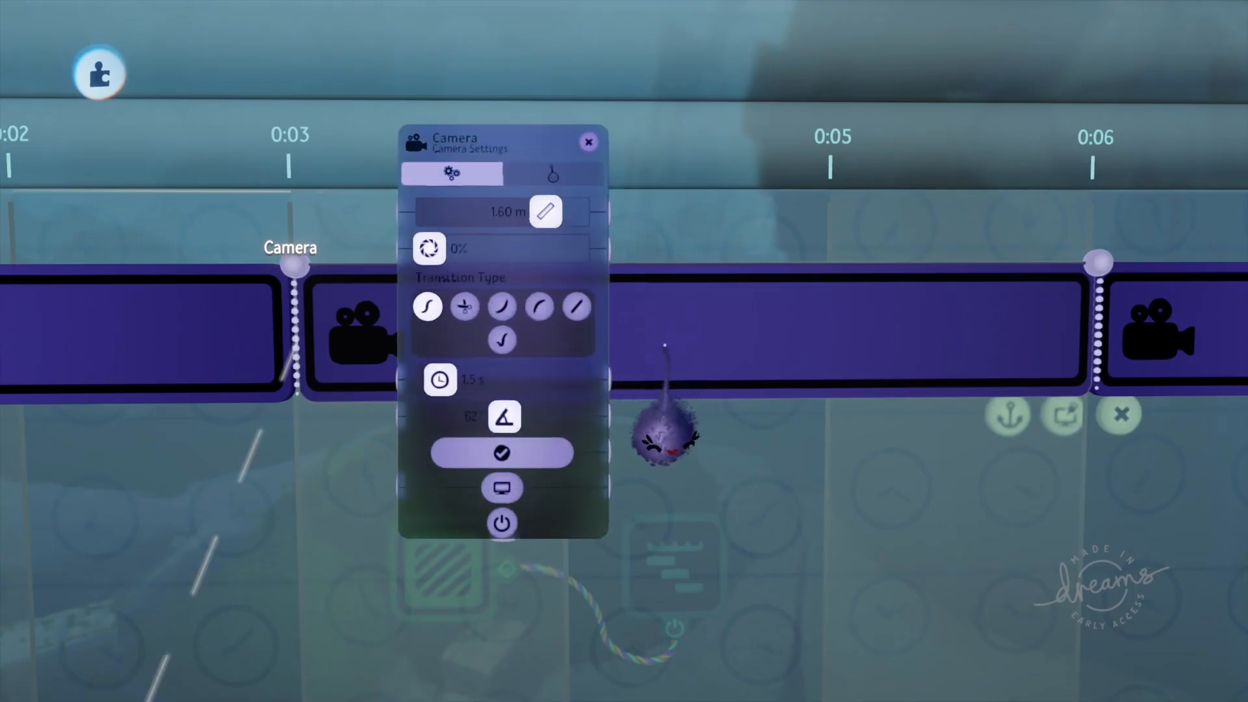
click(538, 306)
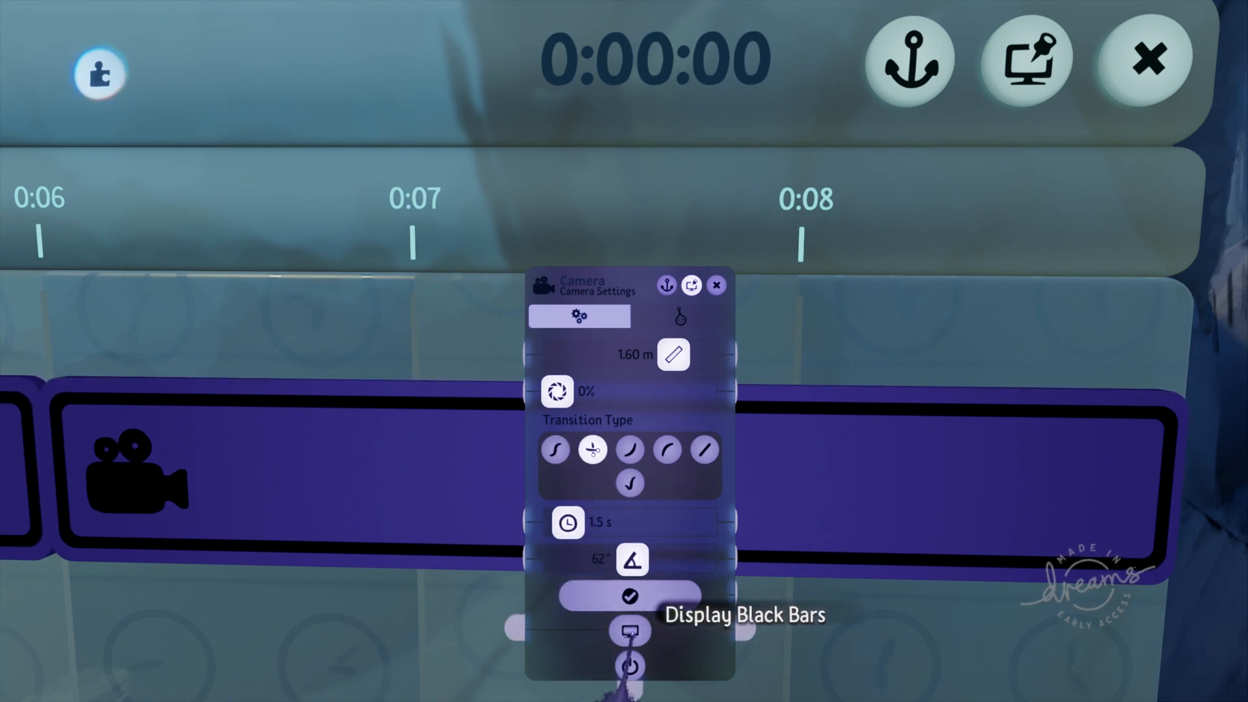
- Turn on Display Black Bars in the third camera's Camera Settings
click(715, 284)
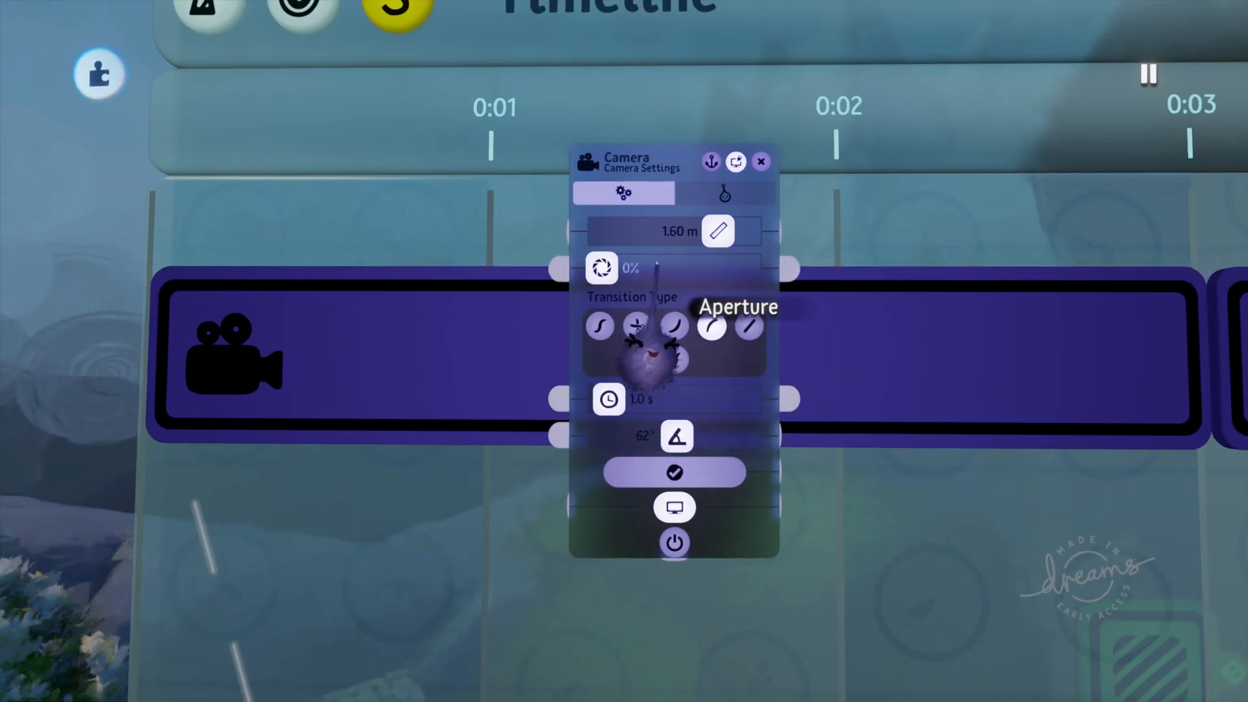
- Set a 1.0 s transition, end the third clip near 0:07, and select the second and third clips
click(759, 162)
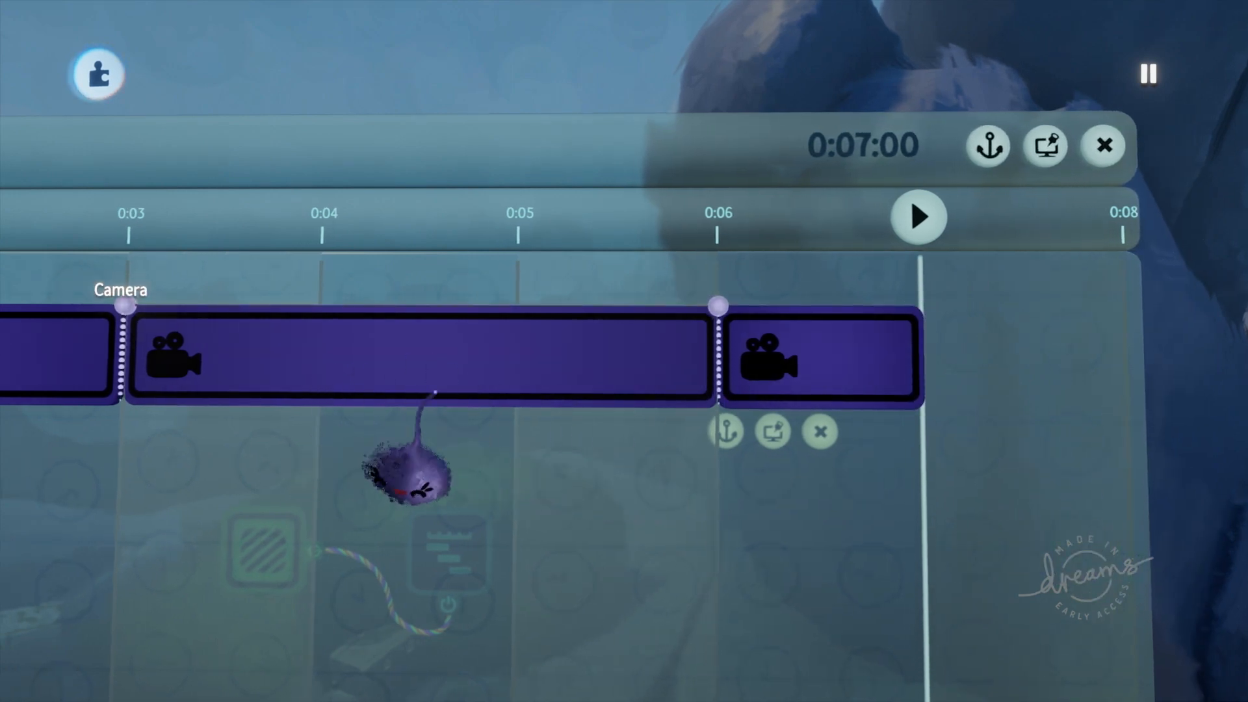
click(414, 358)
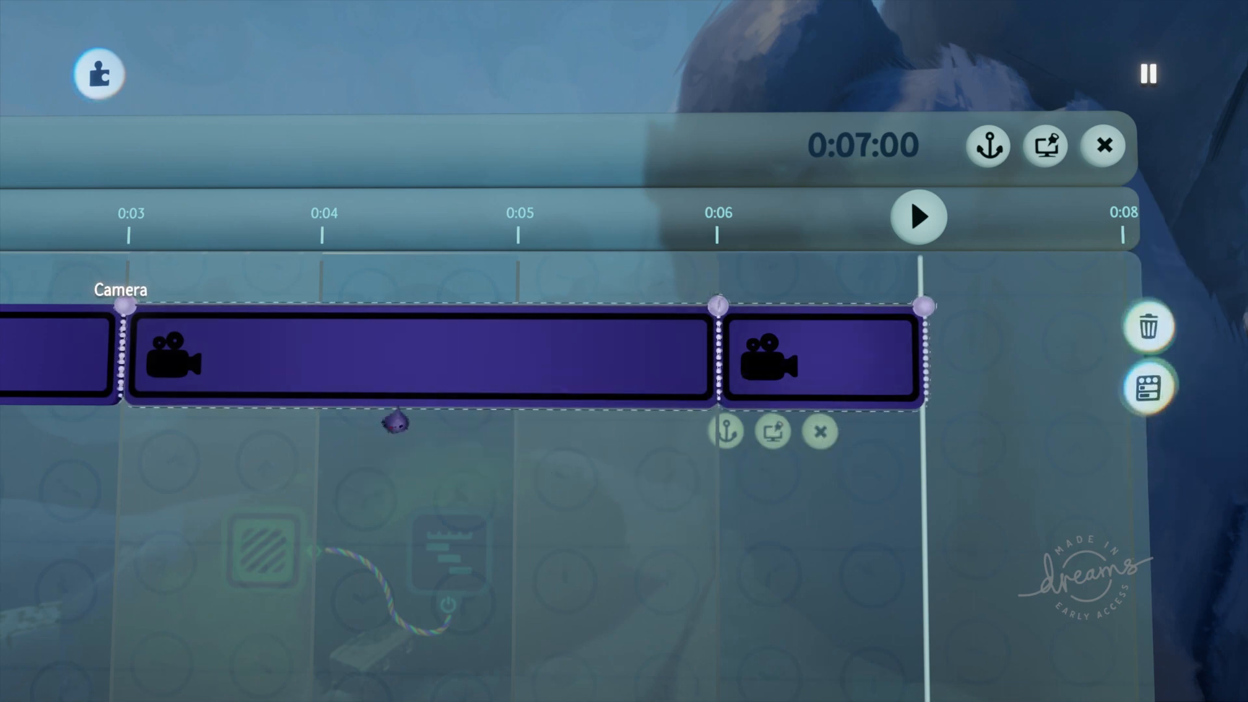